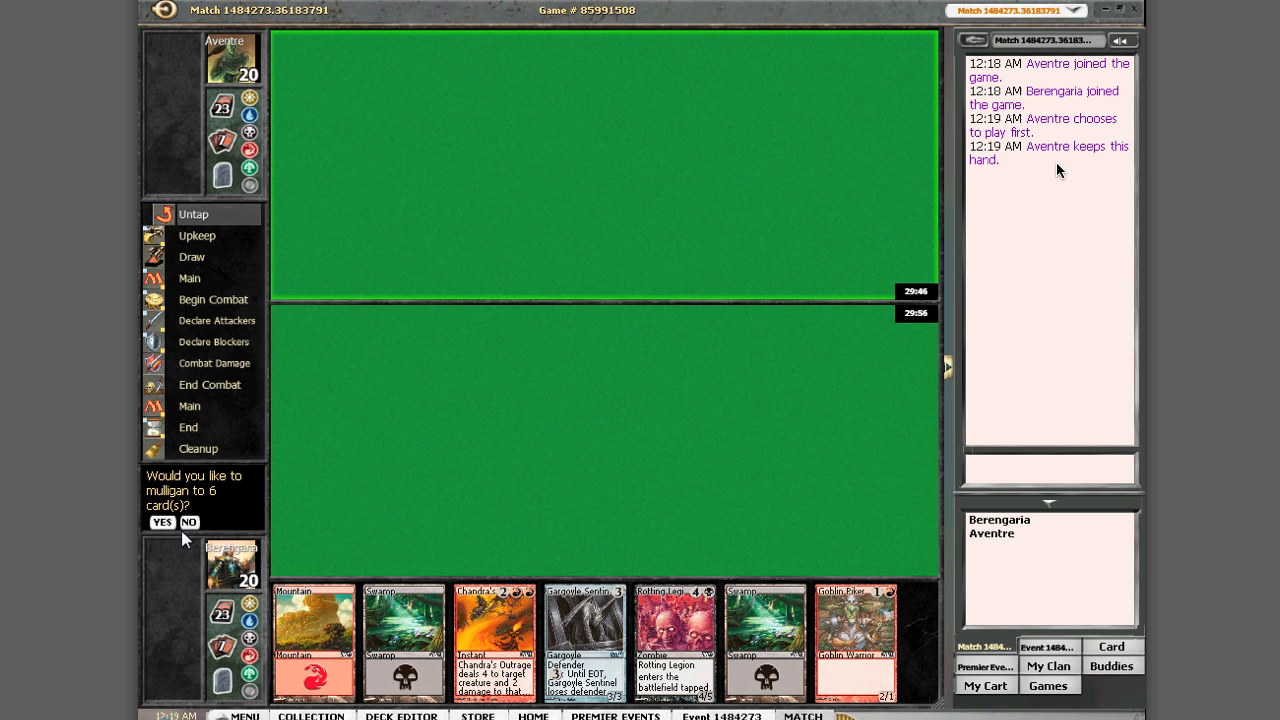
Step: Keep the opening seven-card hand and pass priority during the opponent's upkeep
{"action": "left_click", "coordinate": [188, 522]}
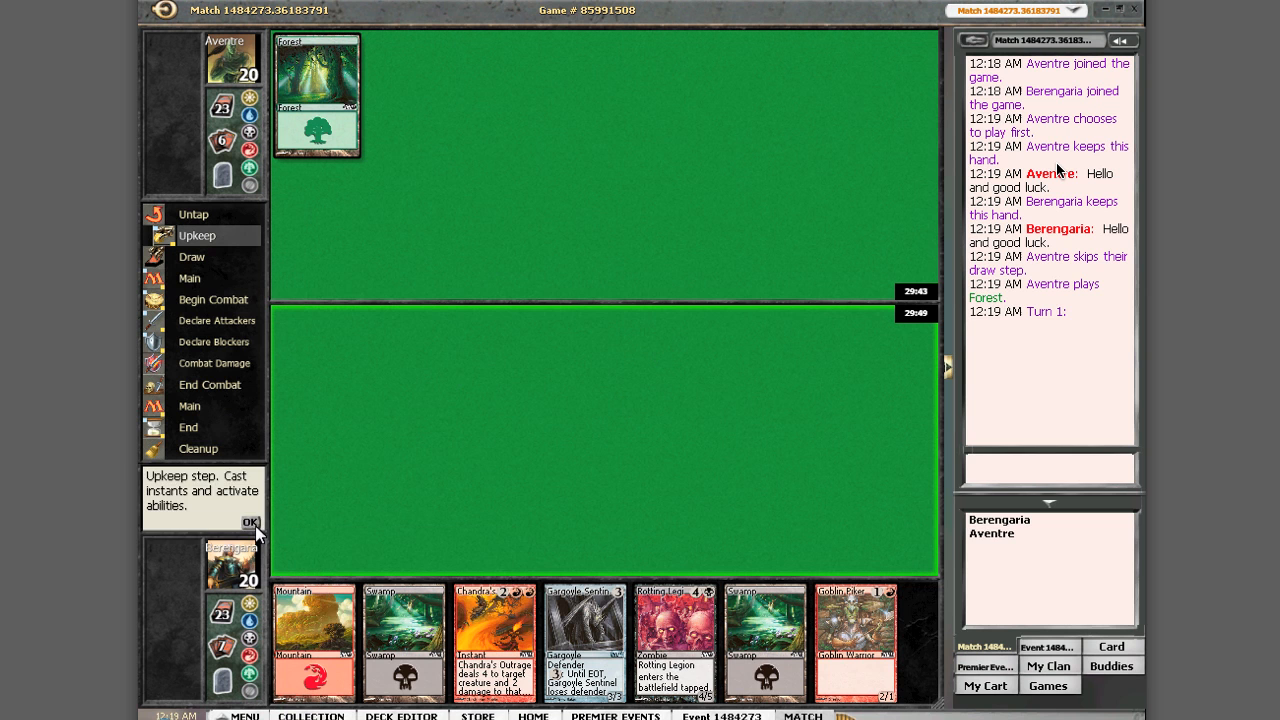
{"action": "left_click", "coordinate": [251, 522]}
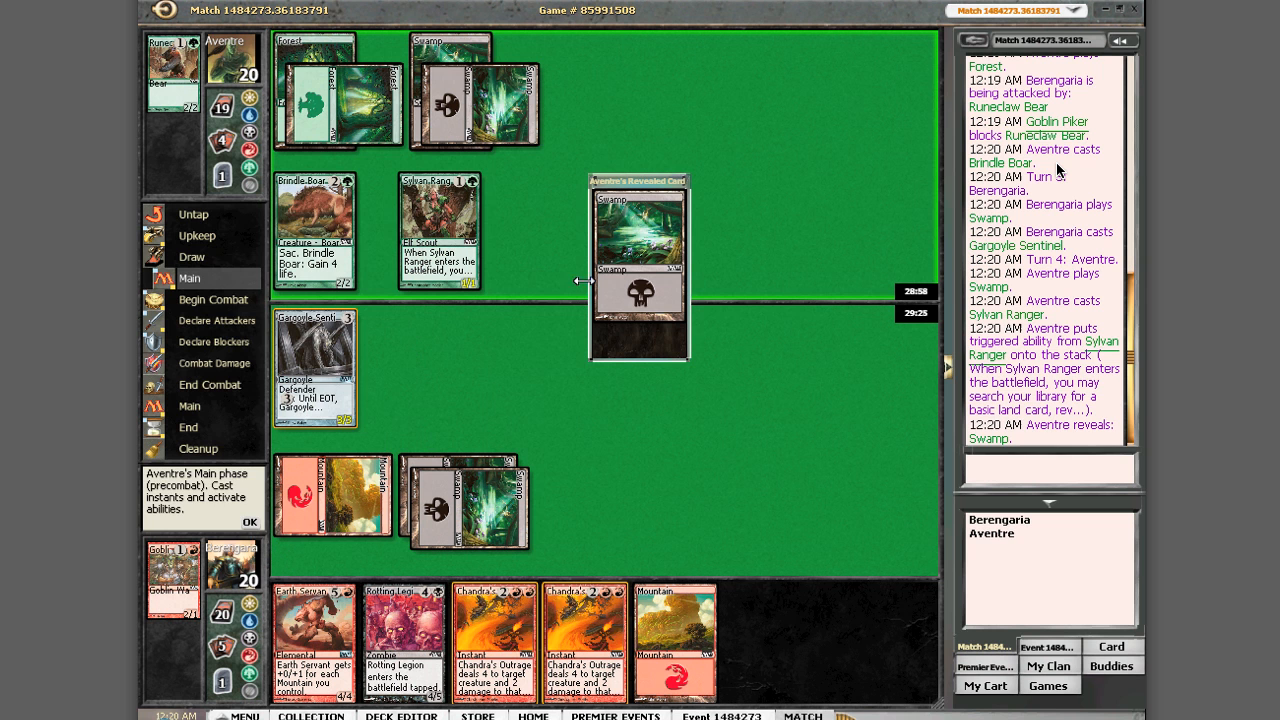
Step: Pass priority through the opponent's main phase, upkeep and start of combat
{"action": "left_click", "coordinate": [251, 523]}
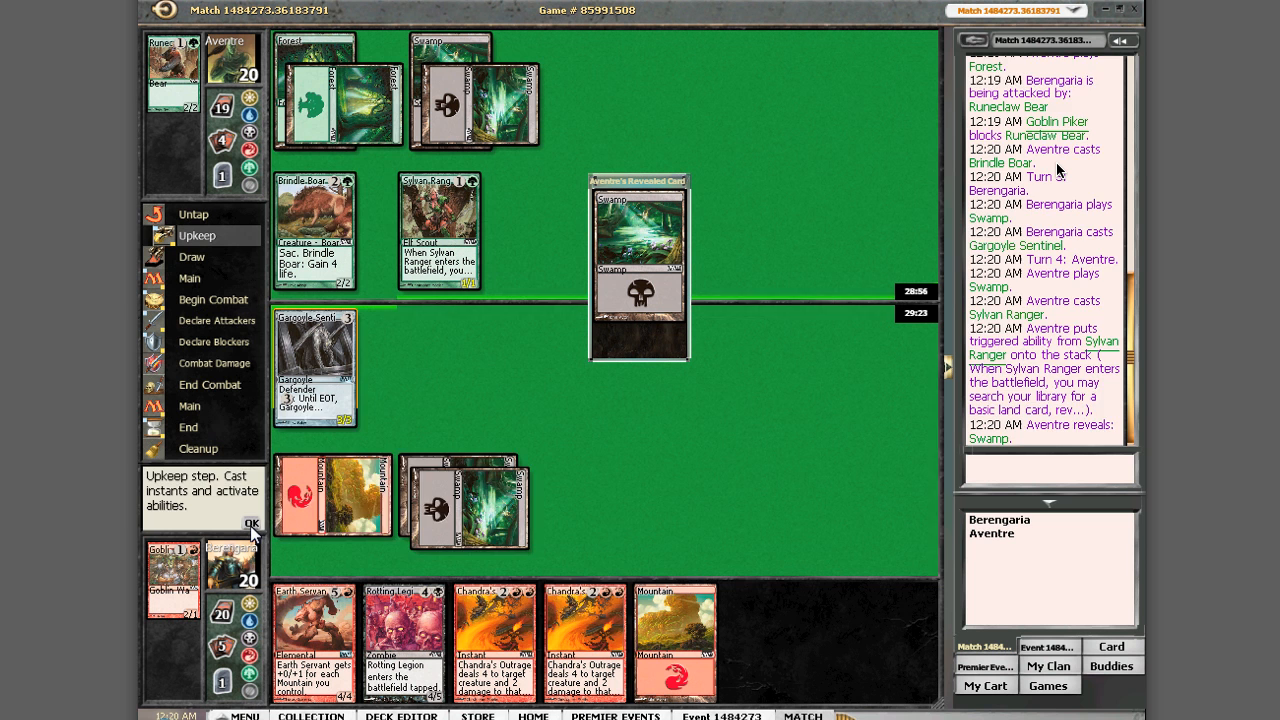
{"action": "left_click", "coordinate": [251, 523]}
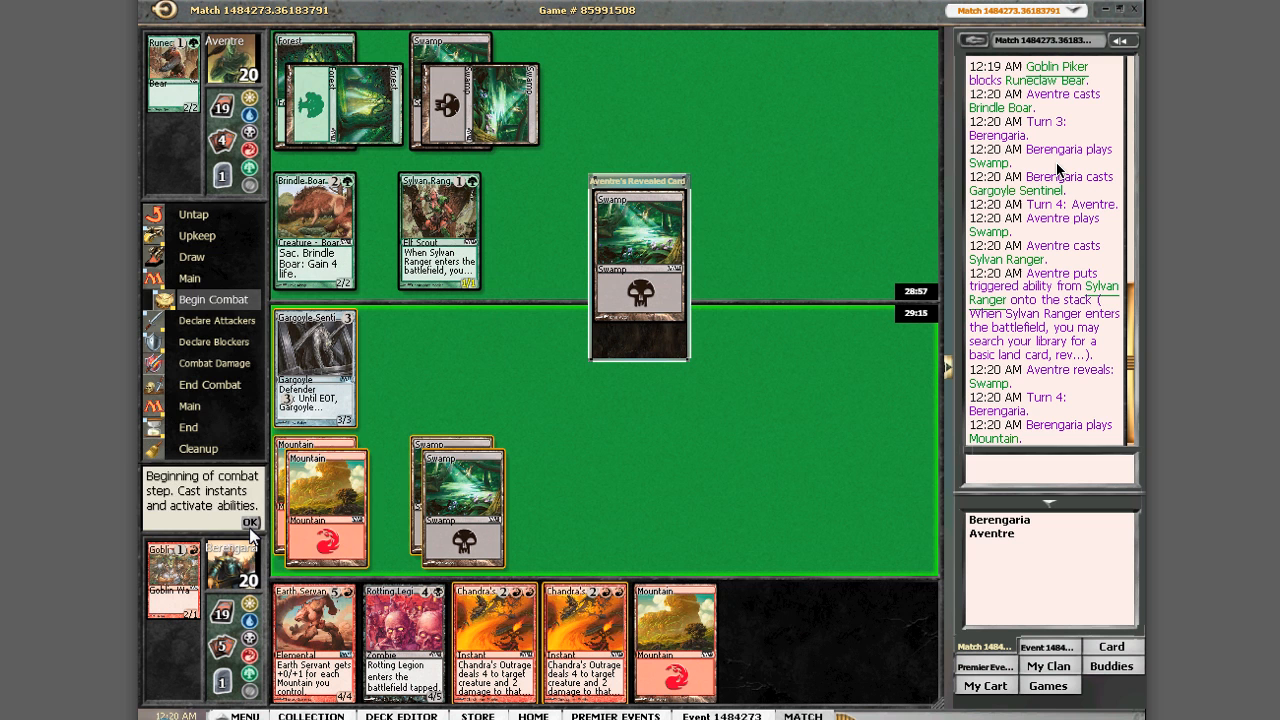
{"action": "left_click", "coordinate": [250, 522]}
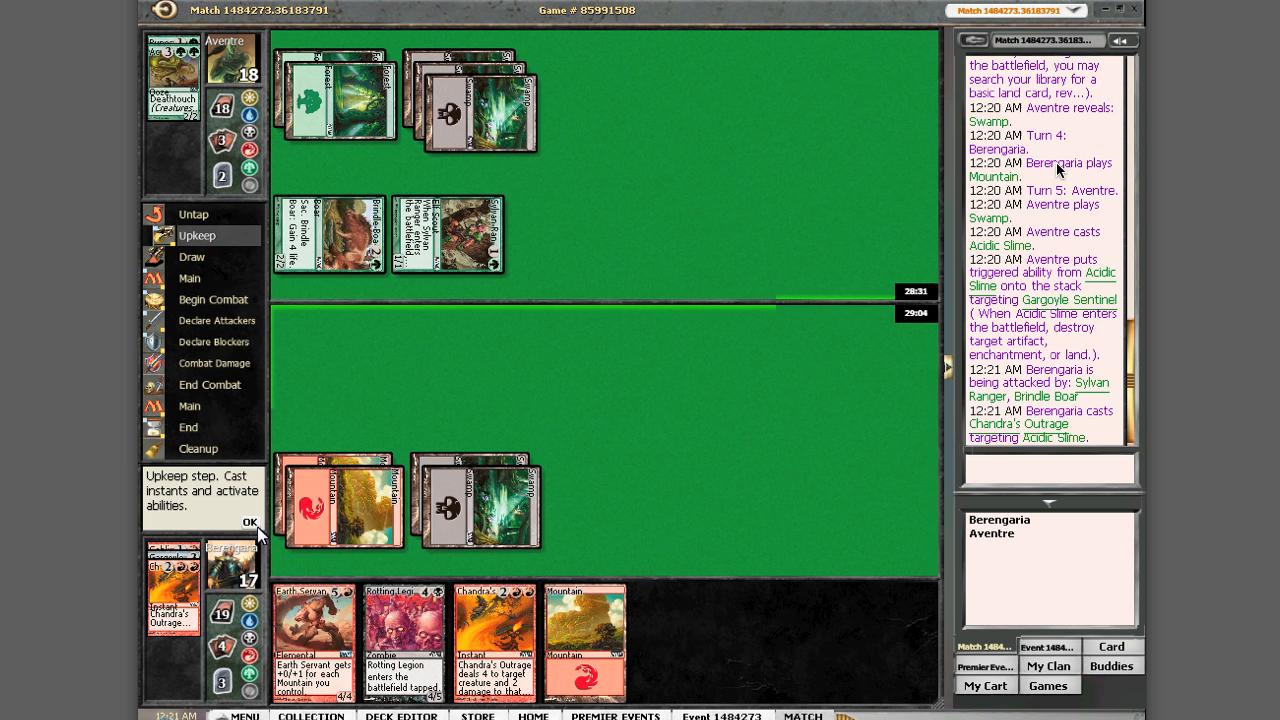
Step: Pass priority during the upkeep step
{"action": "left_click", "coordinate": [250, 522]}
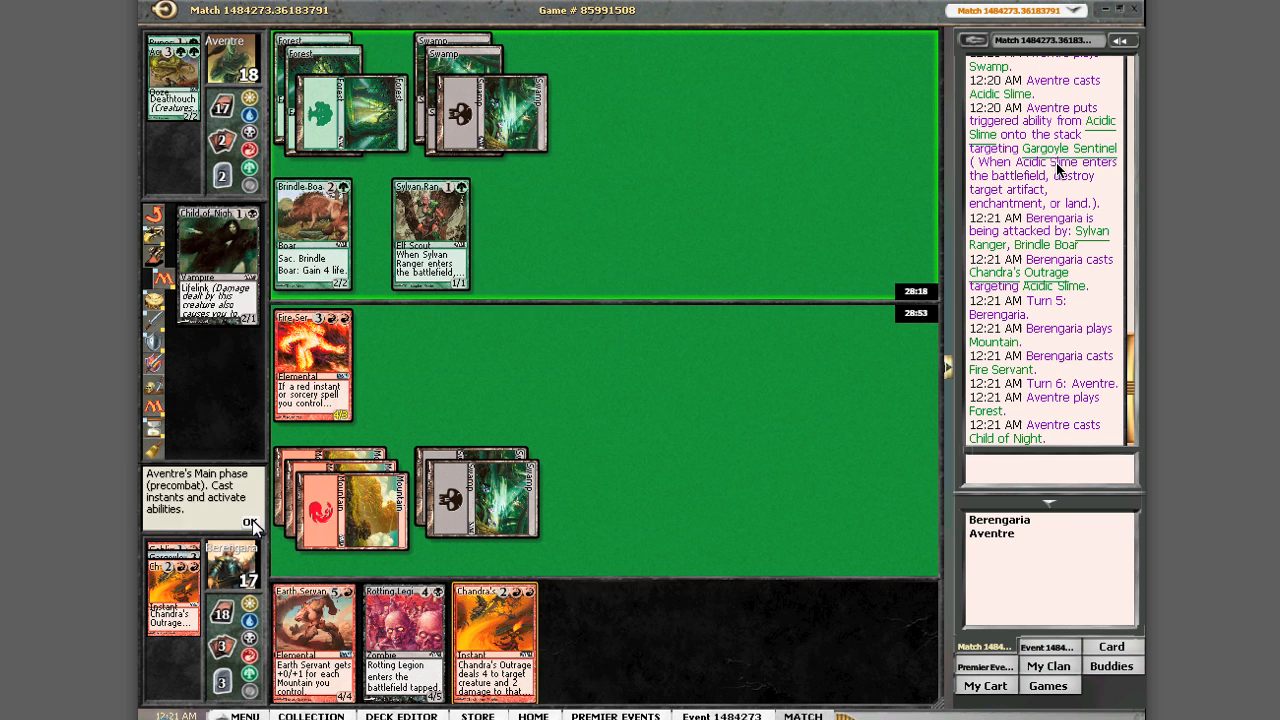
Step: Pass priority through the opponent's main phase and start of combat
{"action": "left_click", "coordinate": [251, 523]}
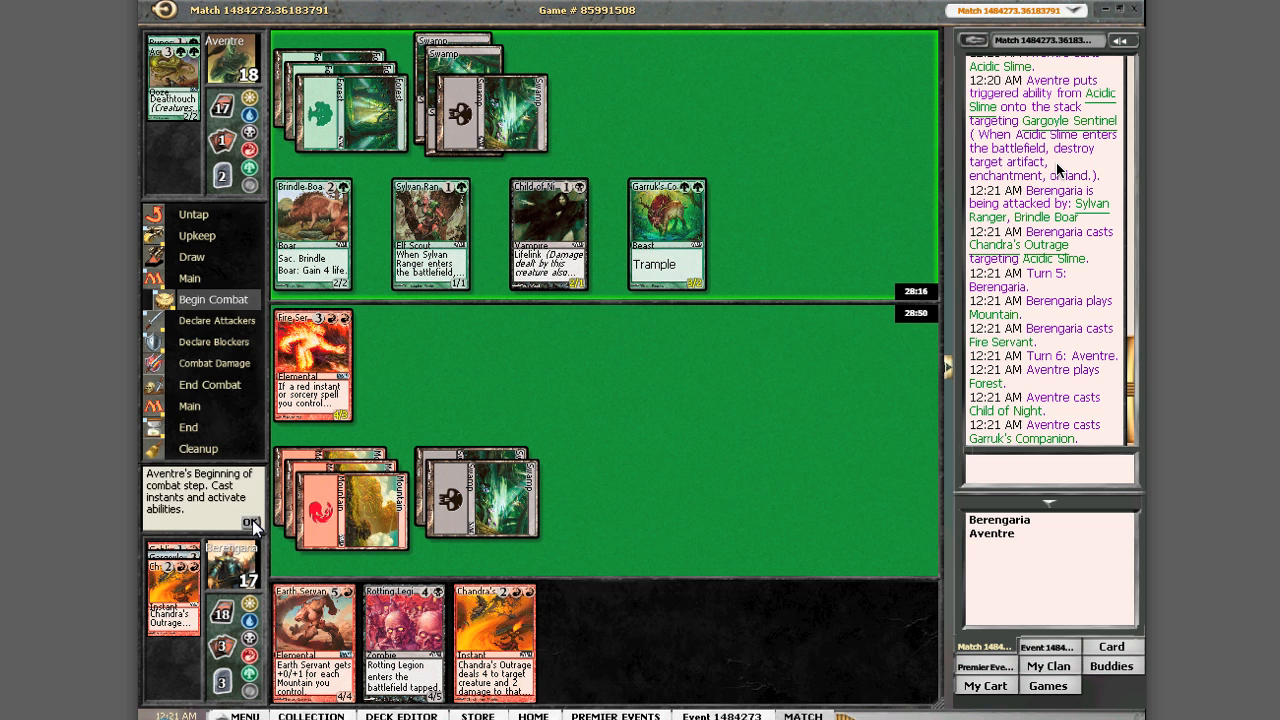
{"action": "left_click", "coordinate": [251, 524]}
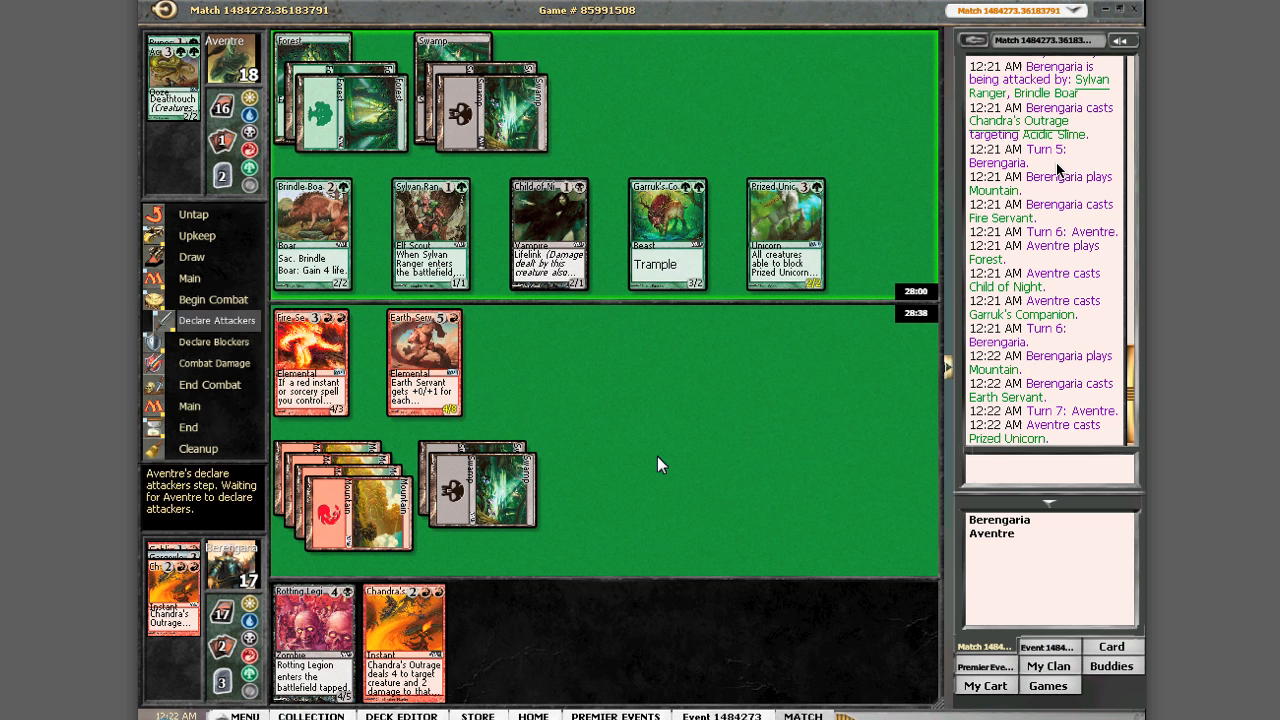
Step: Select Fire Servant as a blocker and assign it to Prized Unicorn
{"action": "left_click", "coordinate": [189, 278]}
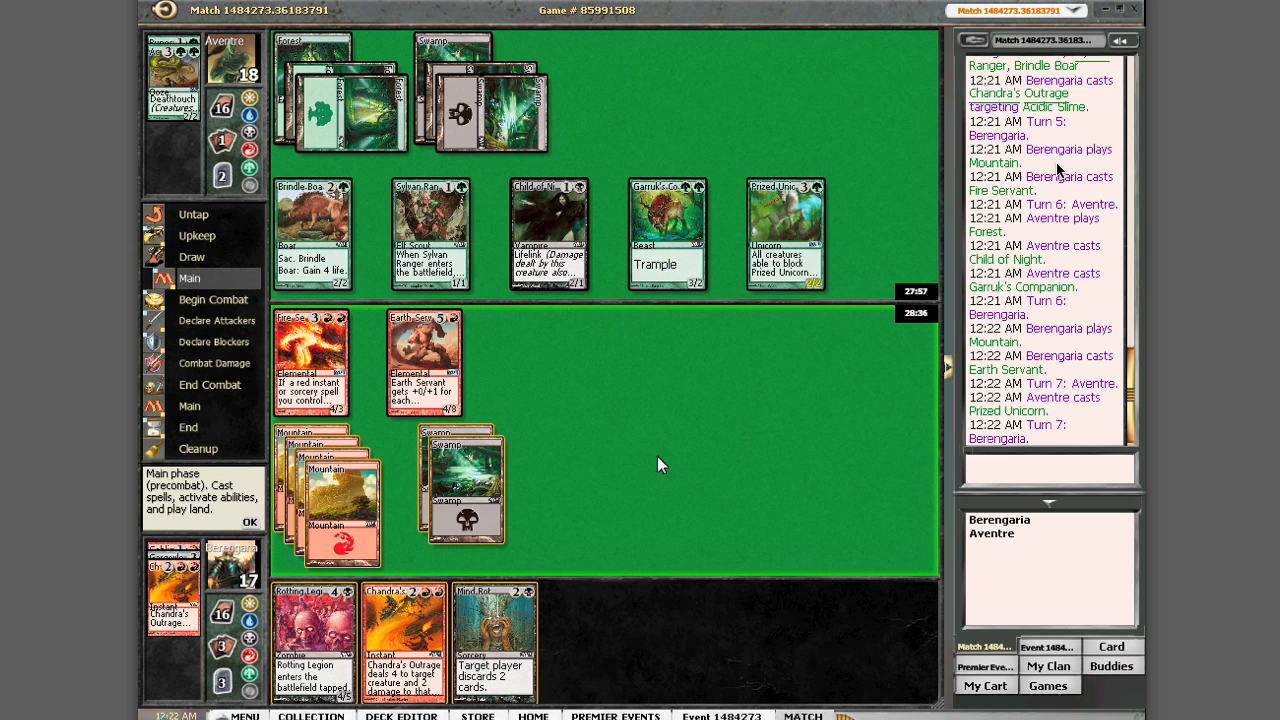
{"action": "mouse_move", "coordinate": [680, 527]}
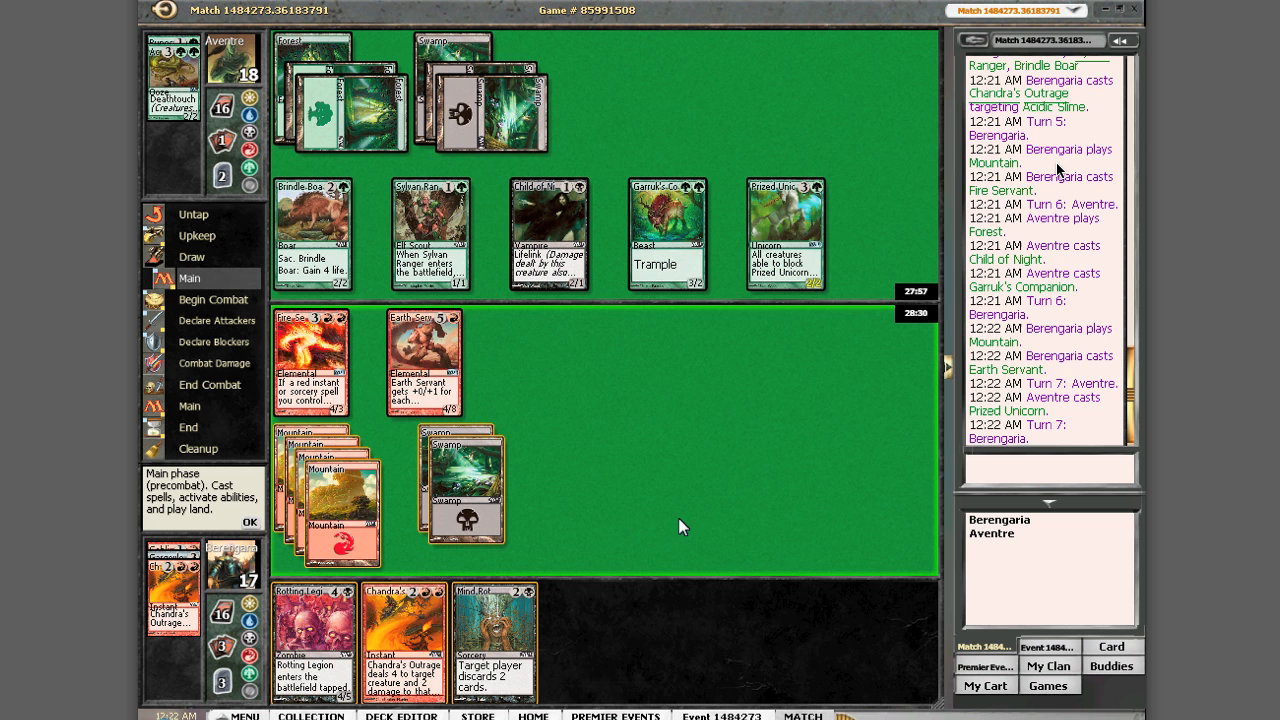
{"action": "left_click", "coordinate": [249, 521]}
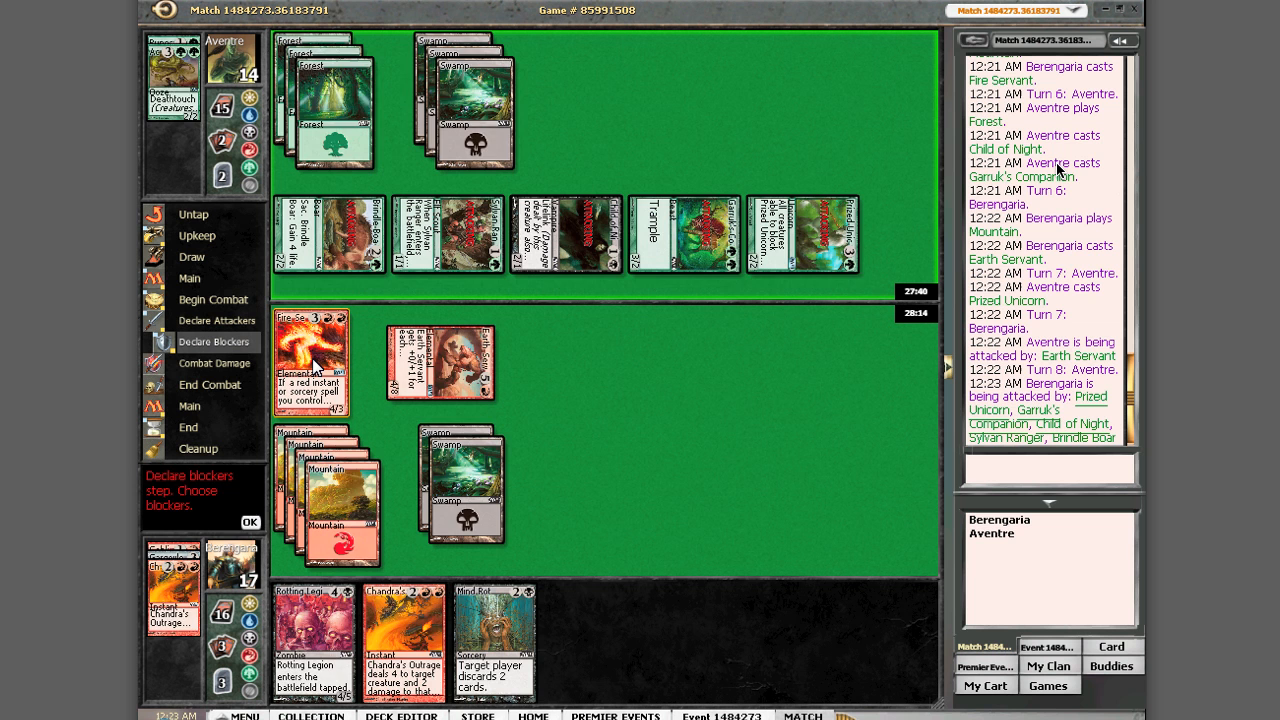
{"action": "left_click", "coordinate": [311, 360]}
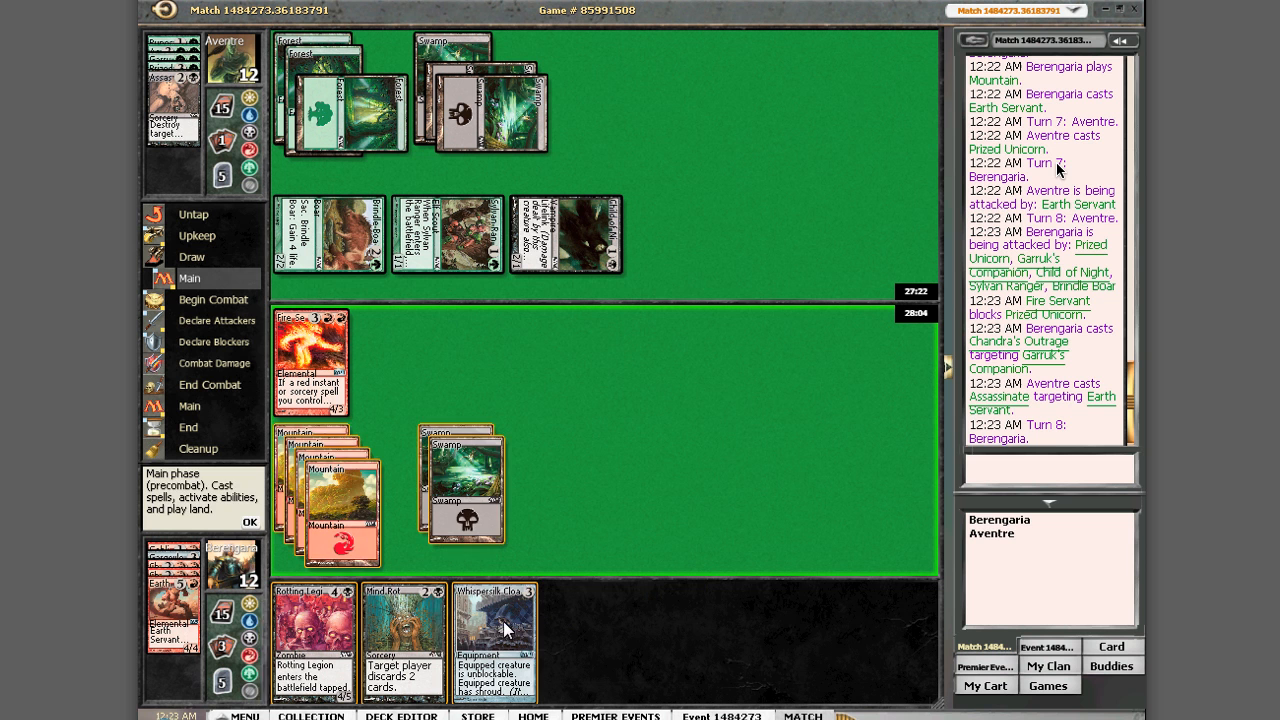
Step: Cast Whispersilk Cloak from hand
{"action": "left_click", "coordinate": [495, 640]}
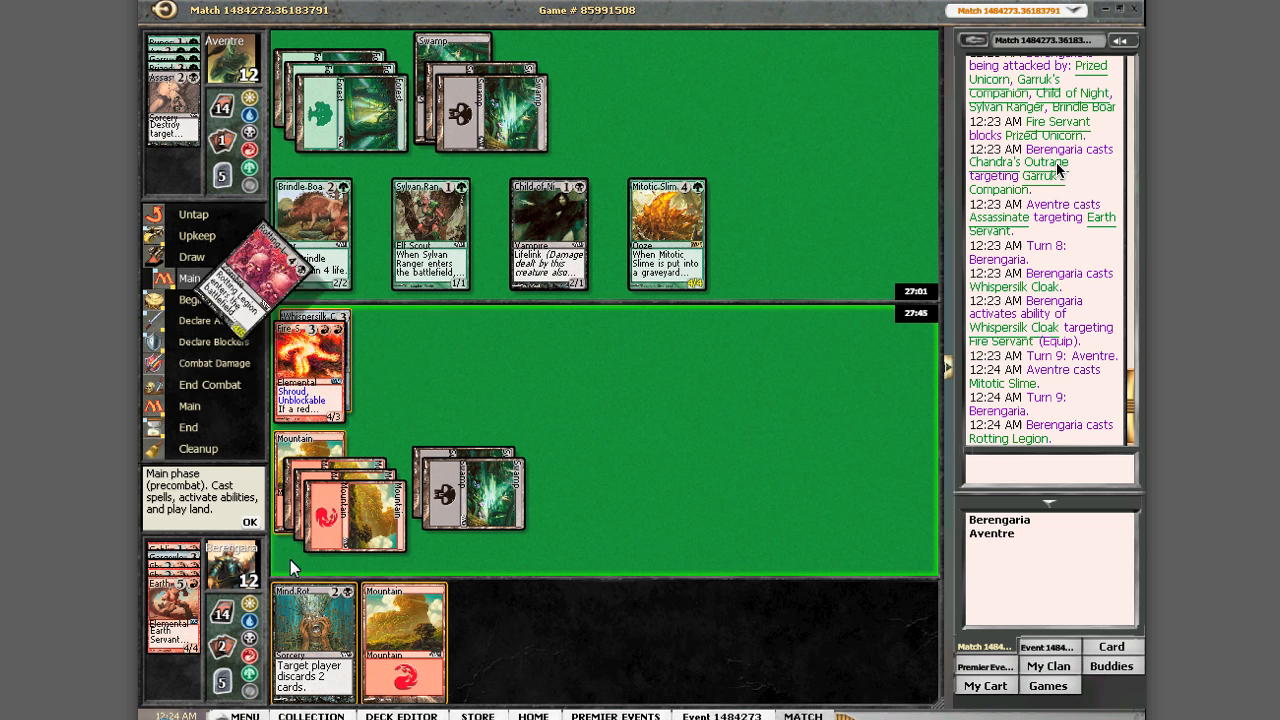
Step: Pass priority after Rotting Legion, end the turn, and let the opponent declare attackers
{"action": "left_click", "coordinate": [250, 521]}
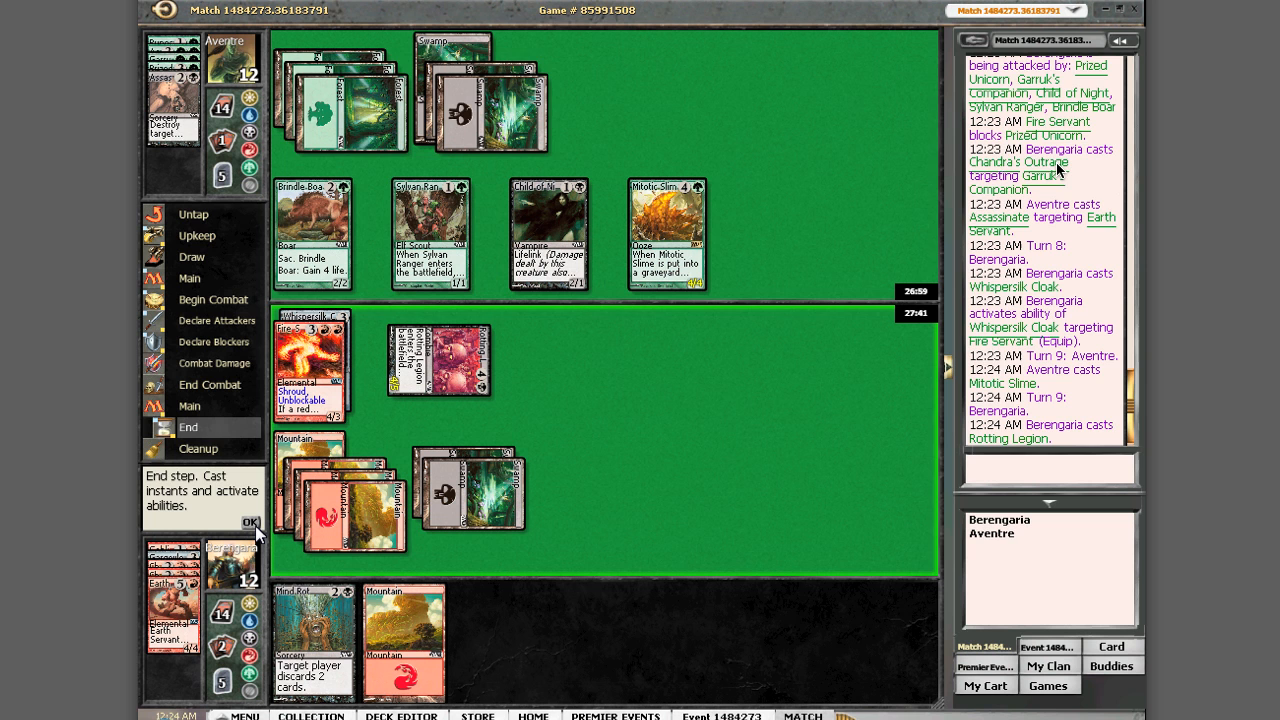
{"action": "left_click", "coordinate": [251, 523]}
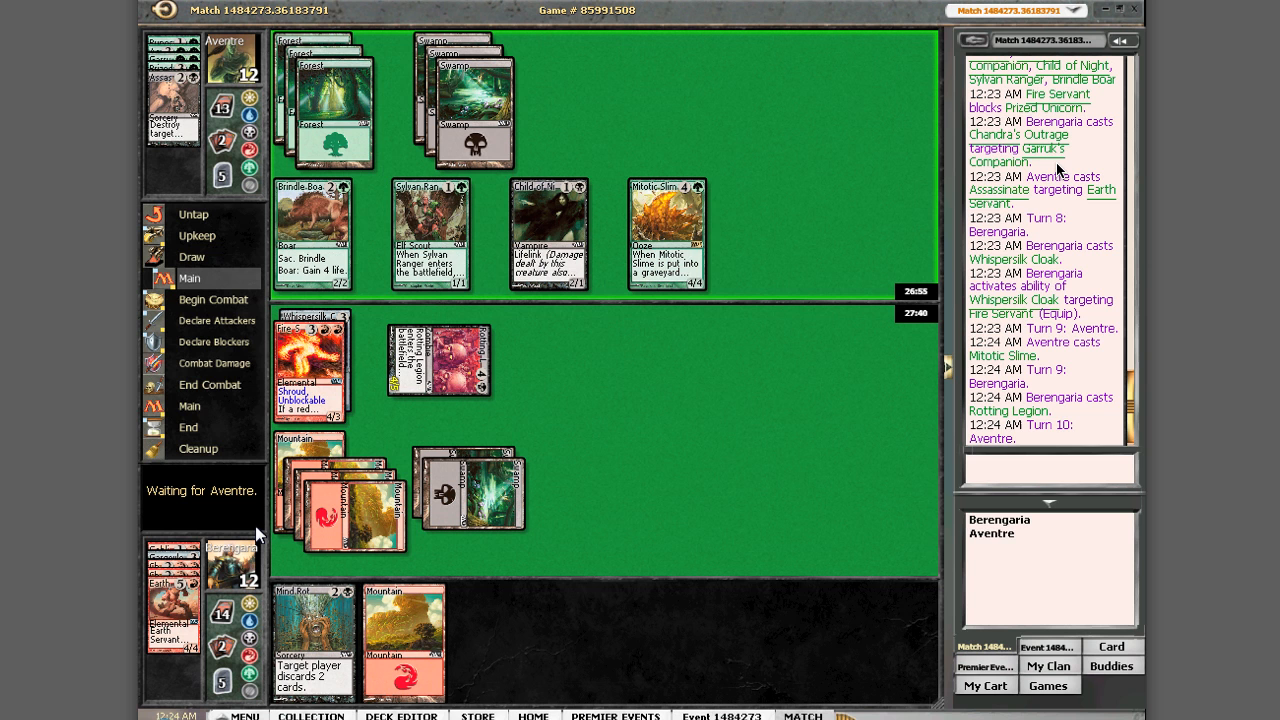
{"action": "left_click", "coordinate": [213, 298]}
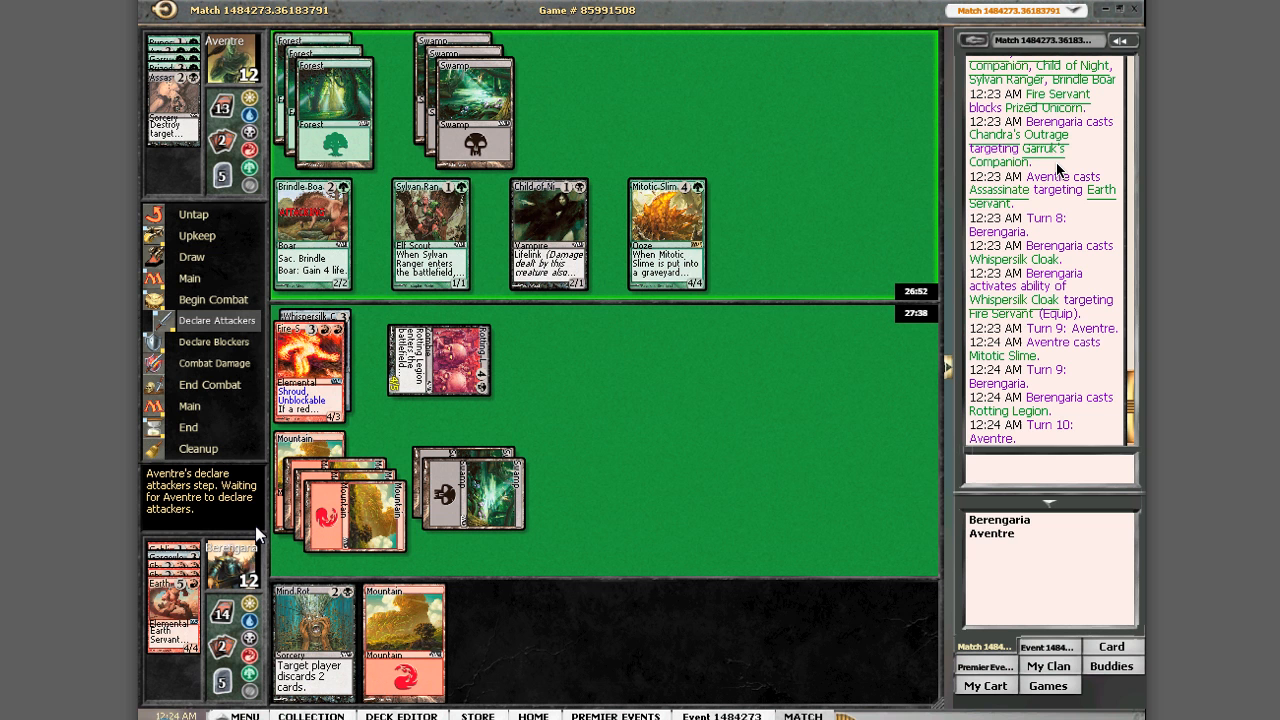
{"action": "left_click", "coordinate": [217, 320]}
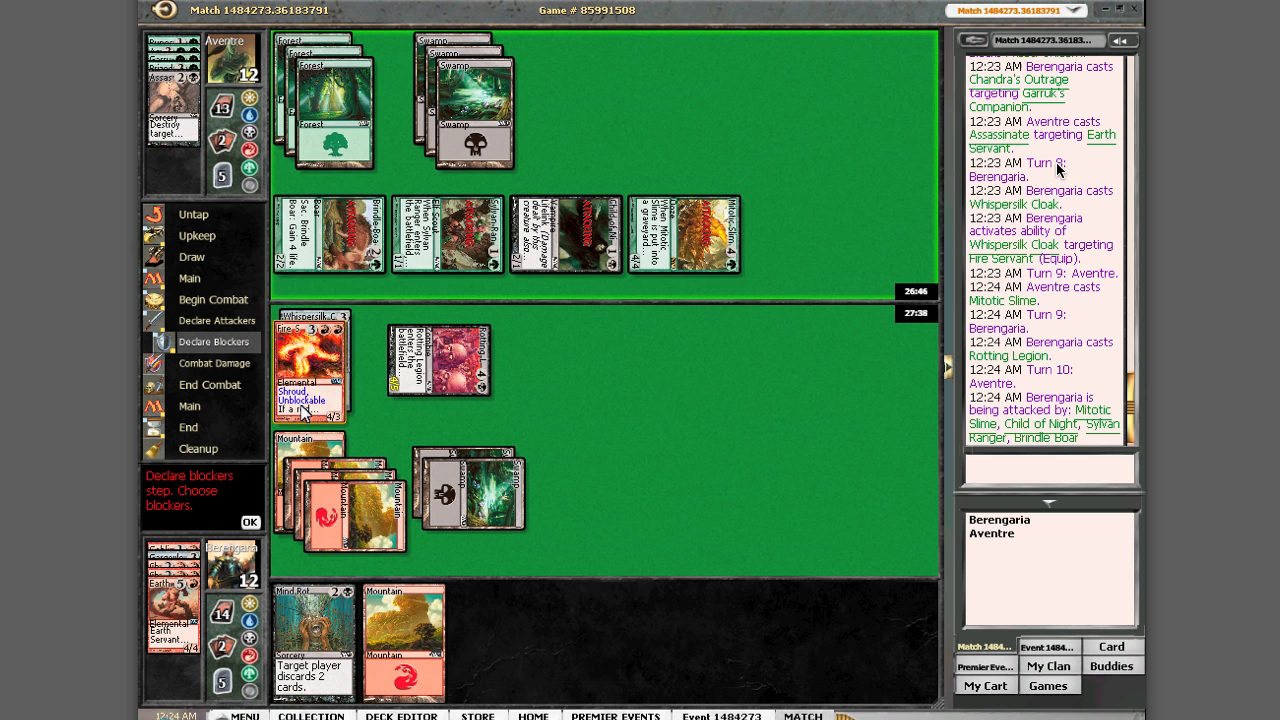
Step: Block Child of Night with Fire Servant
{"action": "left_click", "coordinate": [250, 522]}
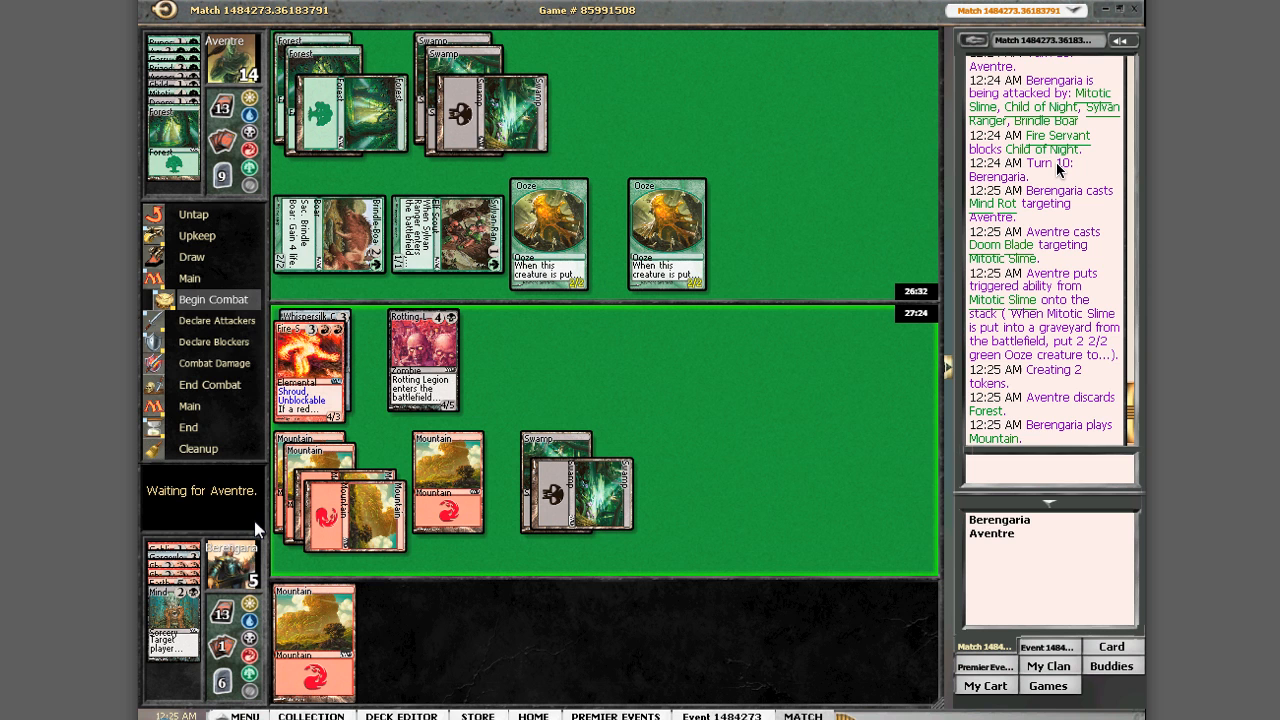
{"action": "mouse_move", "coordinate": [188, 427]}
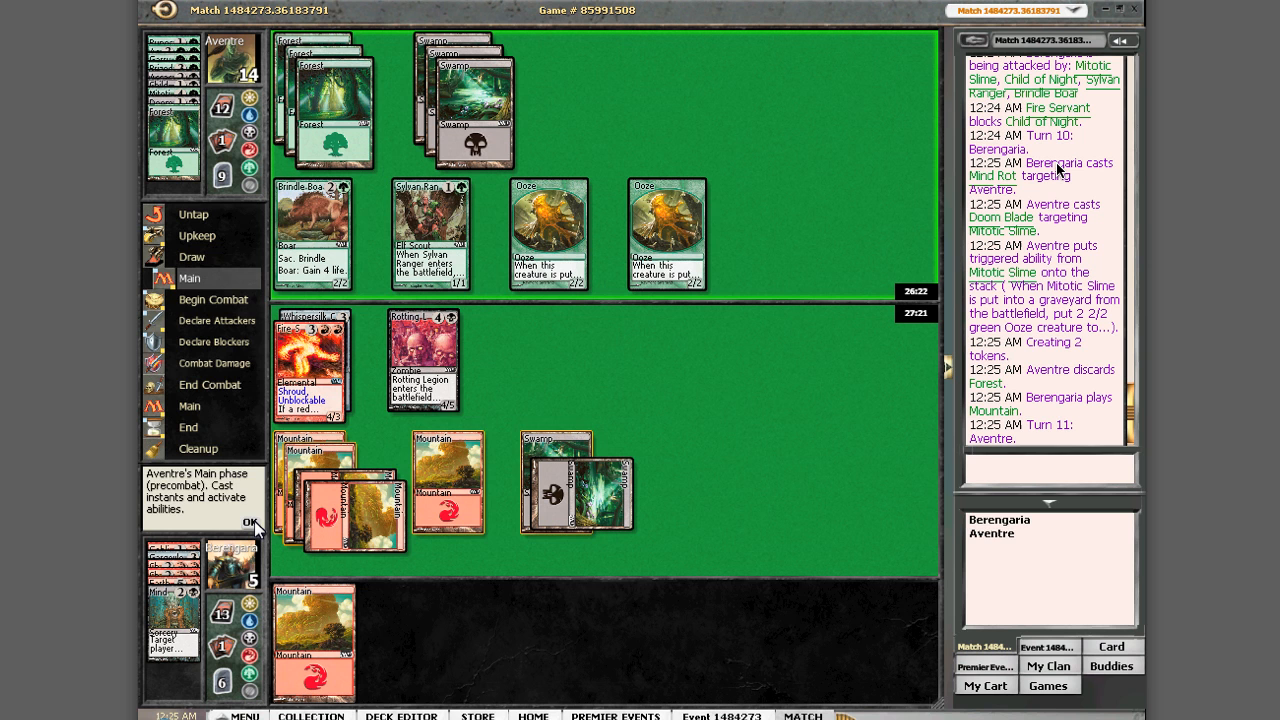
Step: Pass priority through the opponent's main phase and attack, letting combat damage resolve
{"action": "left_click", "coordinate": [250, 522]}
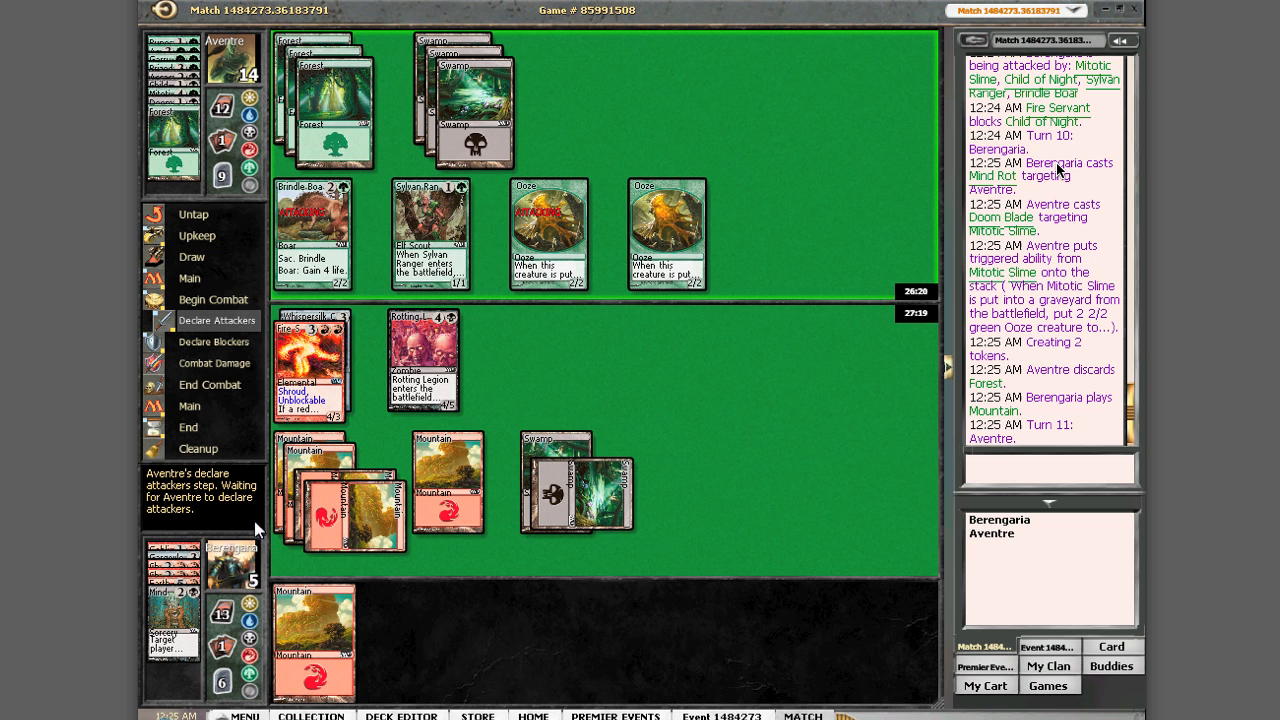
{"action": "left_click", "coordinate": [217, 320]}
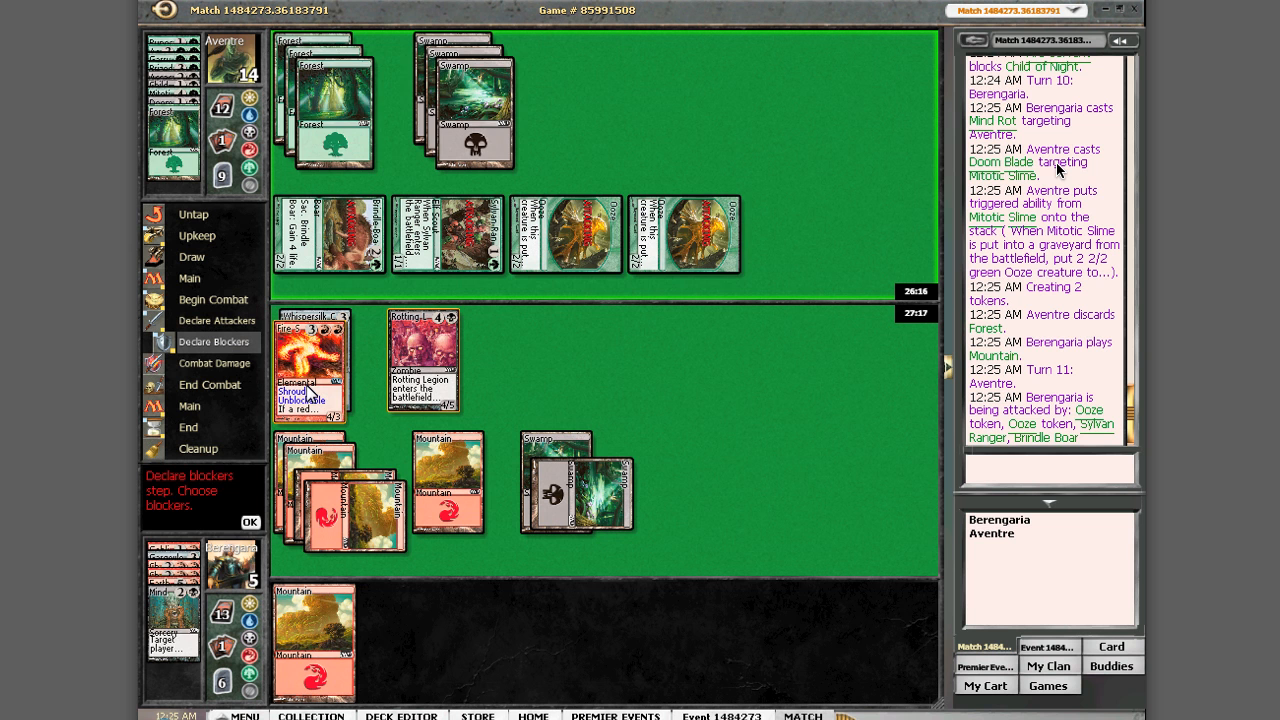
{"action": "left_click", "coordinate": [250, 522]}
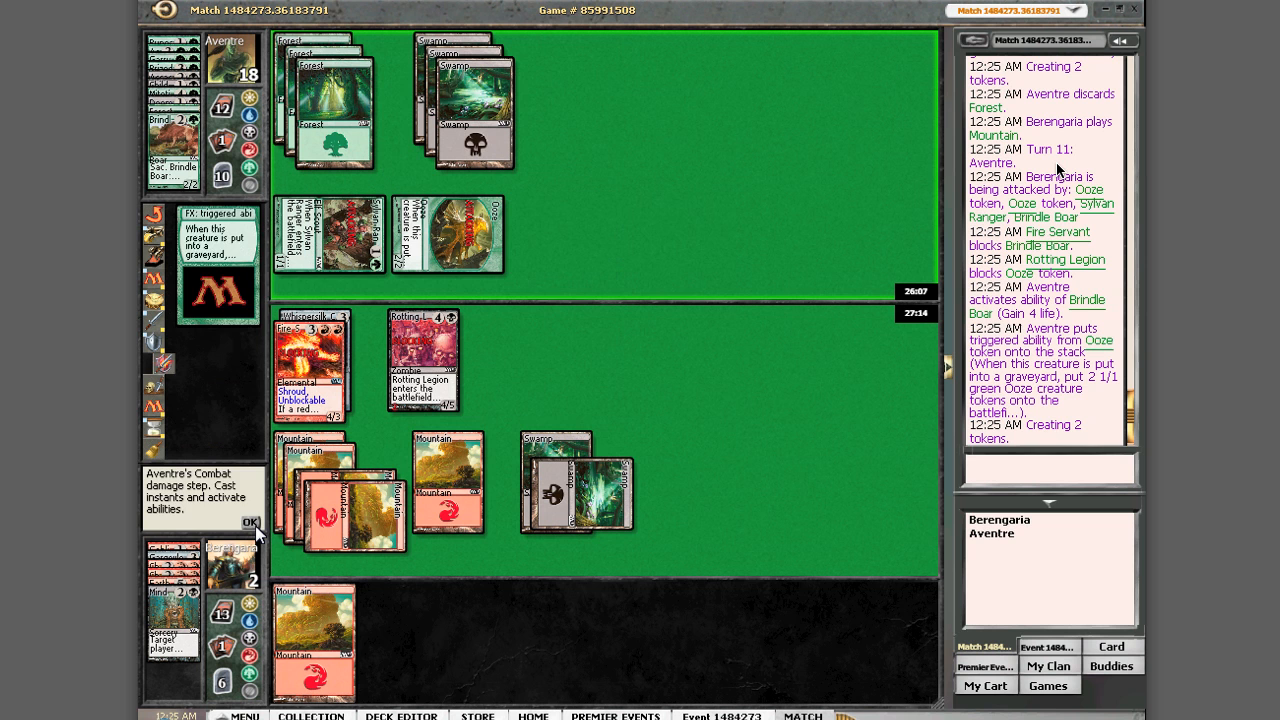
{"action": "left_click", "coordinate": [250, 522]}
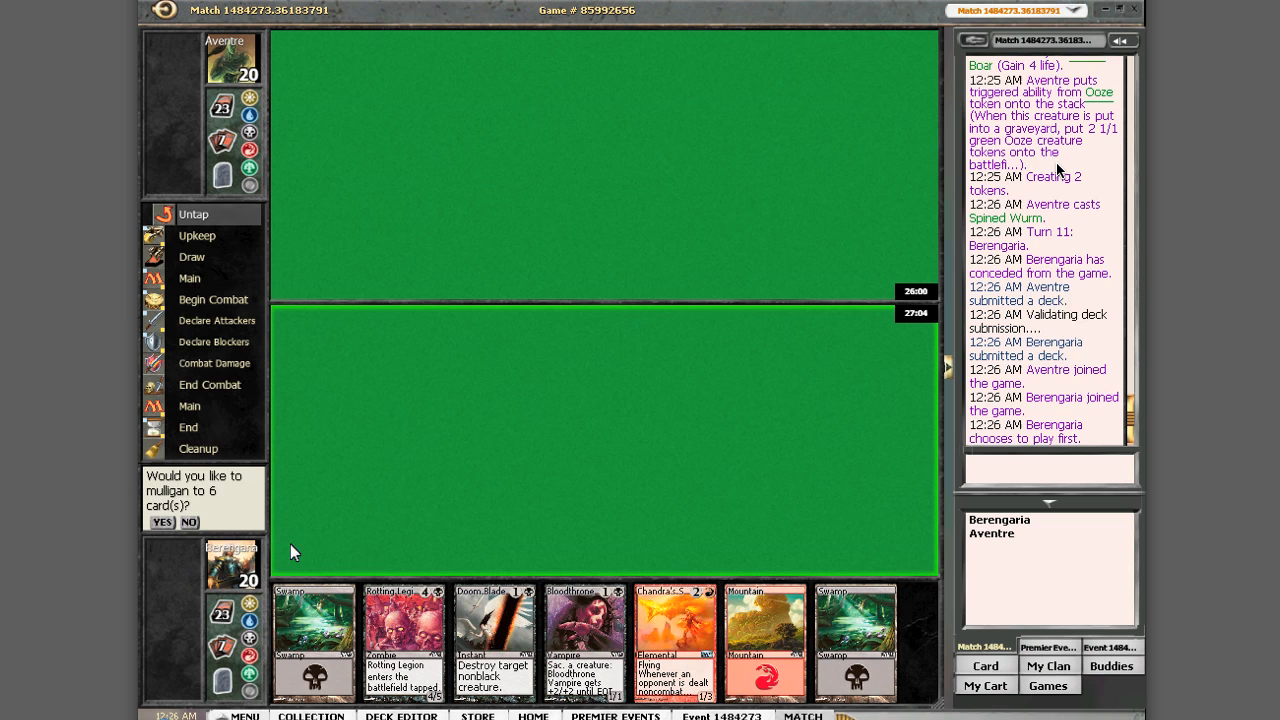
Step: Decline the mulligan to keep the new game's seven-card hand
{"action": "left_click", "coordinate": [189, 522]}
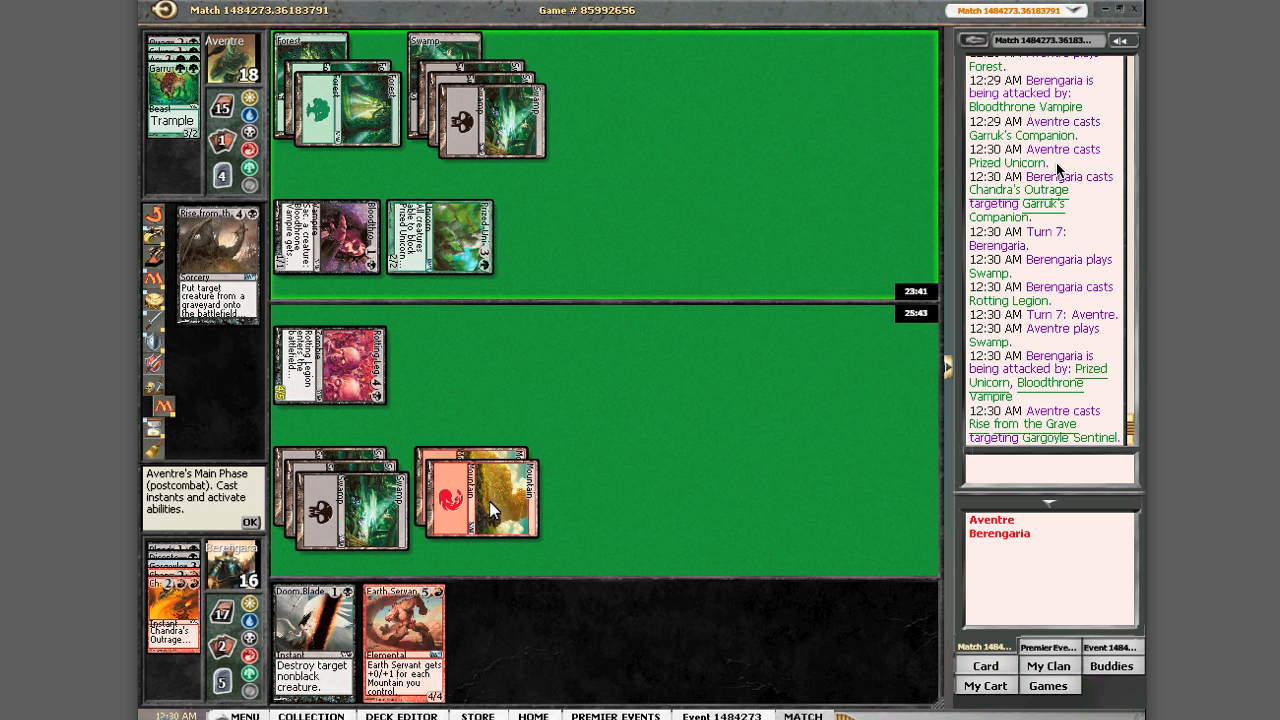
Step: Let Rise from the Grave resolve, attack with Rotting Legion for 14, and cast Goblin Piker
{"action": "left_click", "coordinate": [250, 523]}
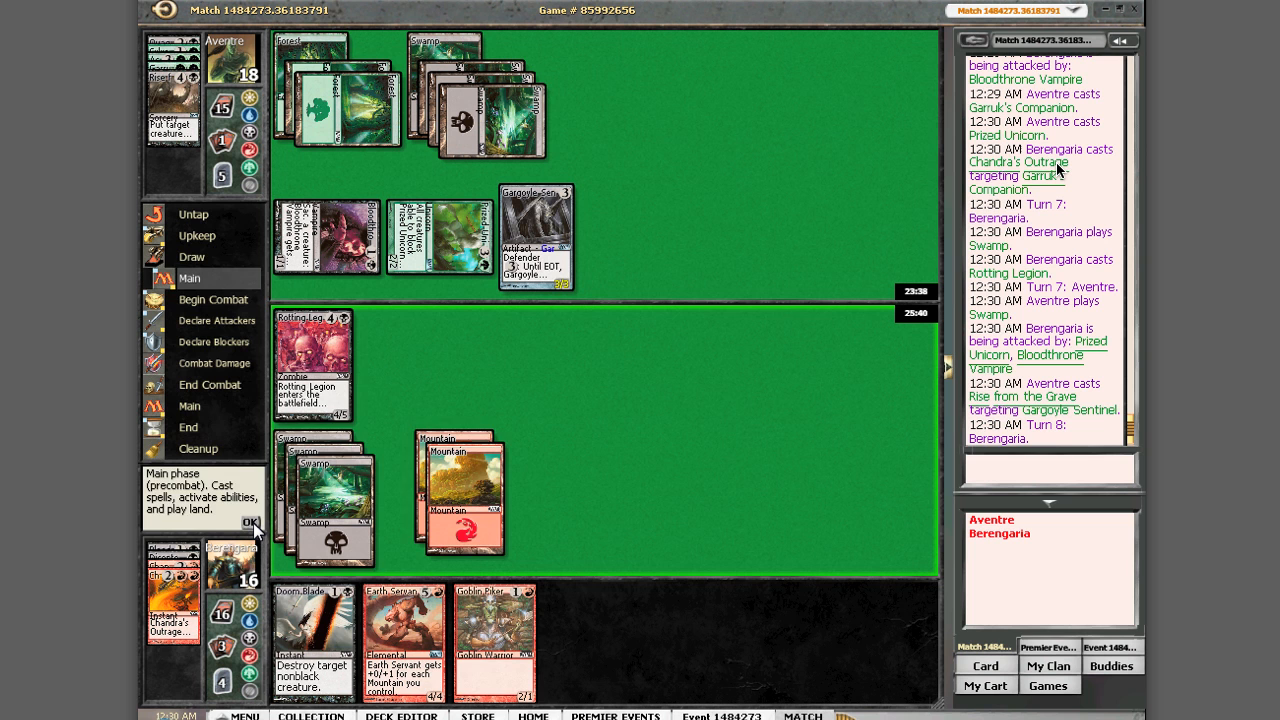
{"action": "left_click", "coordinate": [251, 524]}
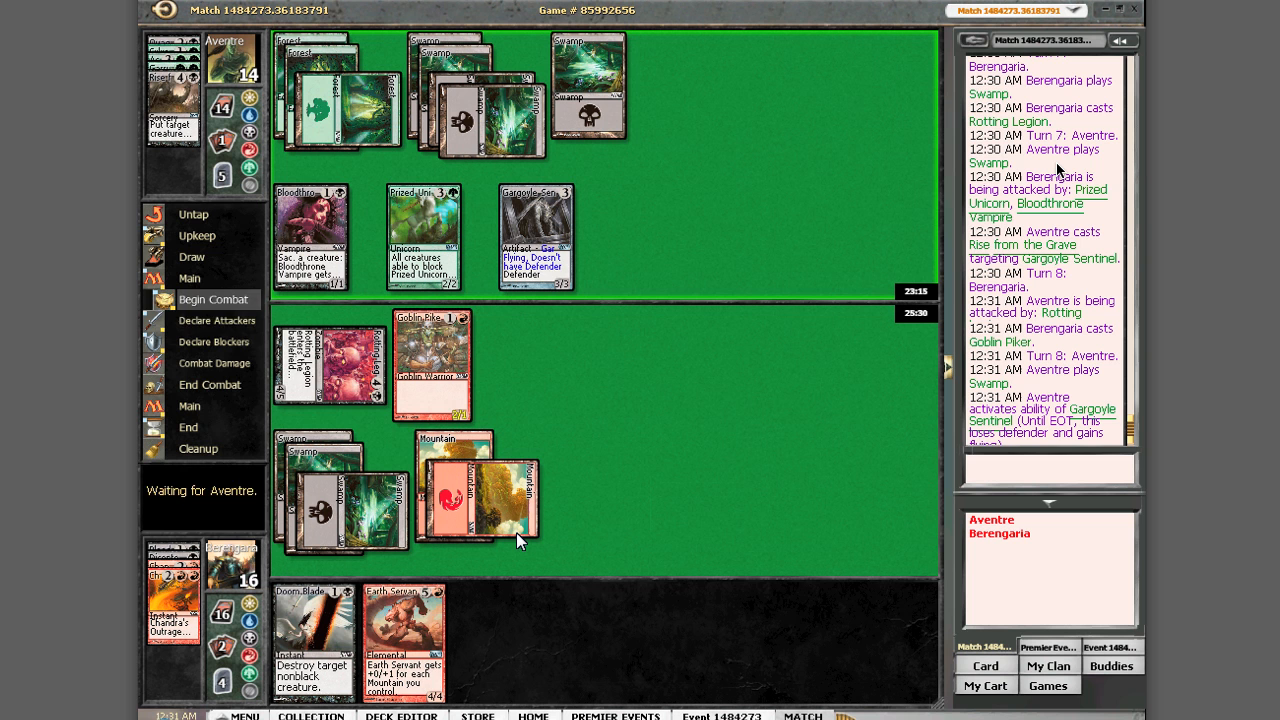
{"action": "left_click", "coordinate": [216, 320]}
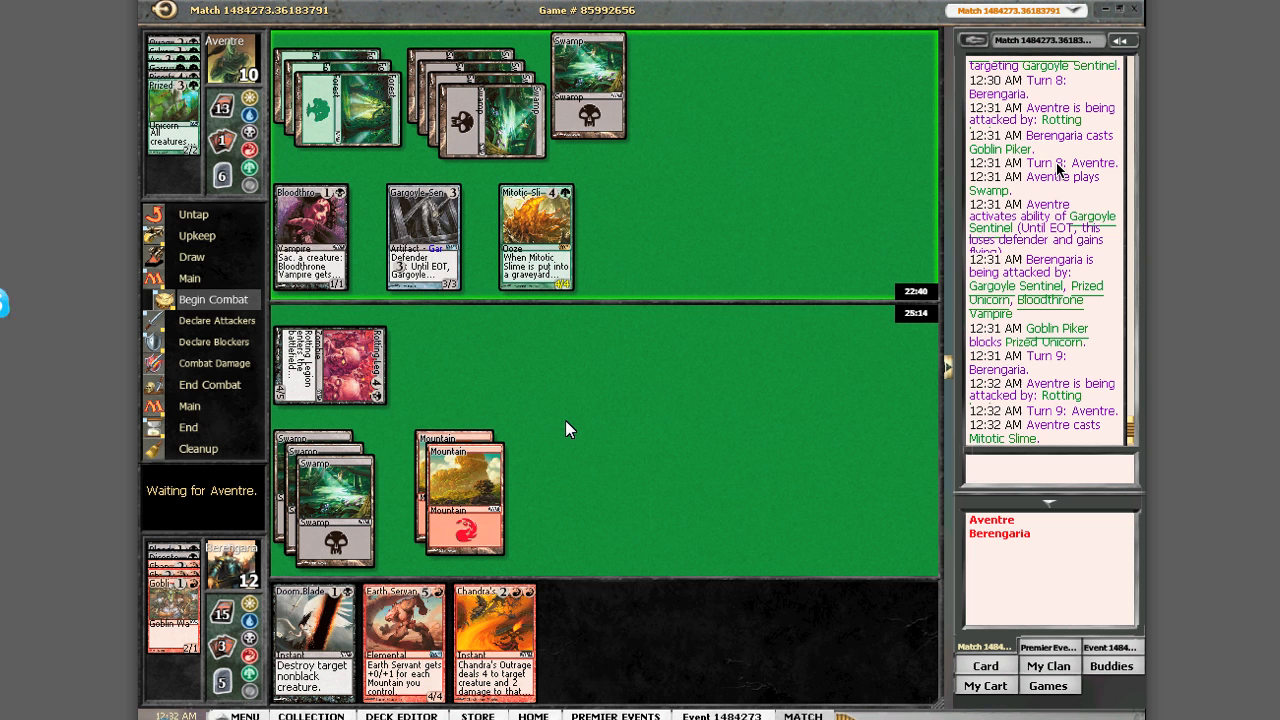
Step: Cast Chandra's Outrage while the opponent sacrifices Ooze tokens, then bring up the concede confirmation
{"action": "left_click", "coordinate": [213, 299]}
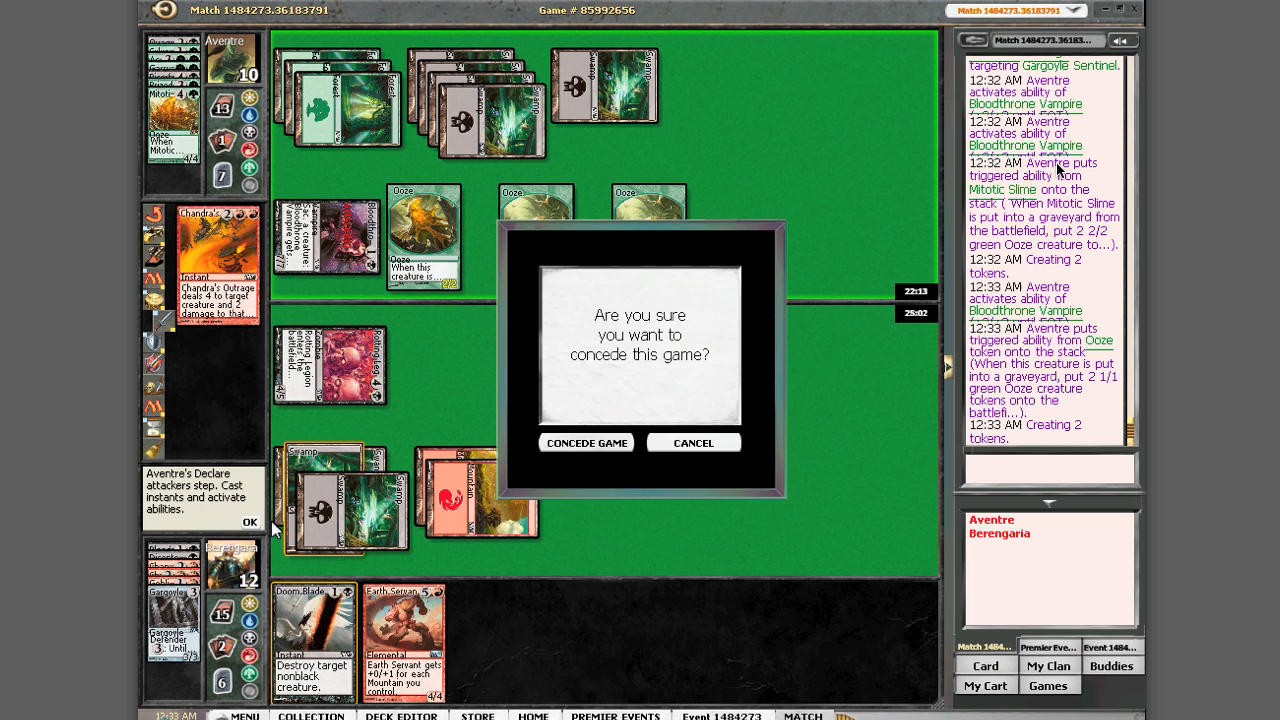
Step: Cancel conceding game two and pass the declare blockers step without blocking
{"action": "left_click", "coordinate": [692, 442]}
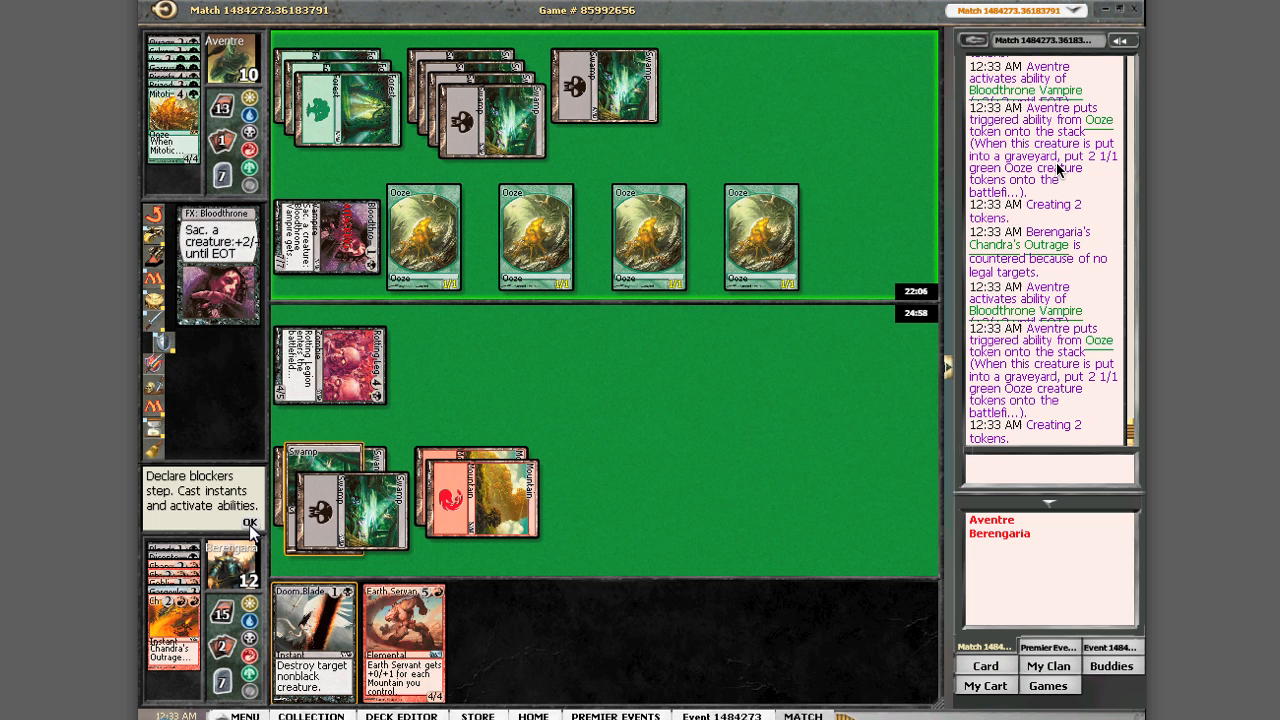
{"action": "left_click", "coordinate": [249, 522]}
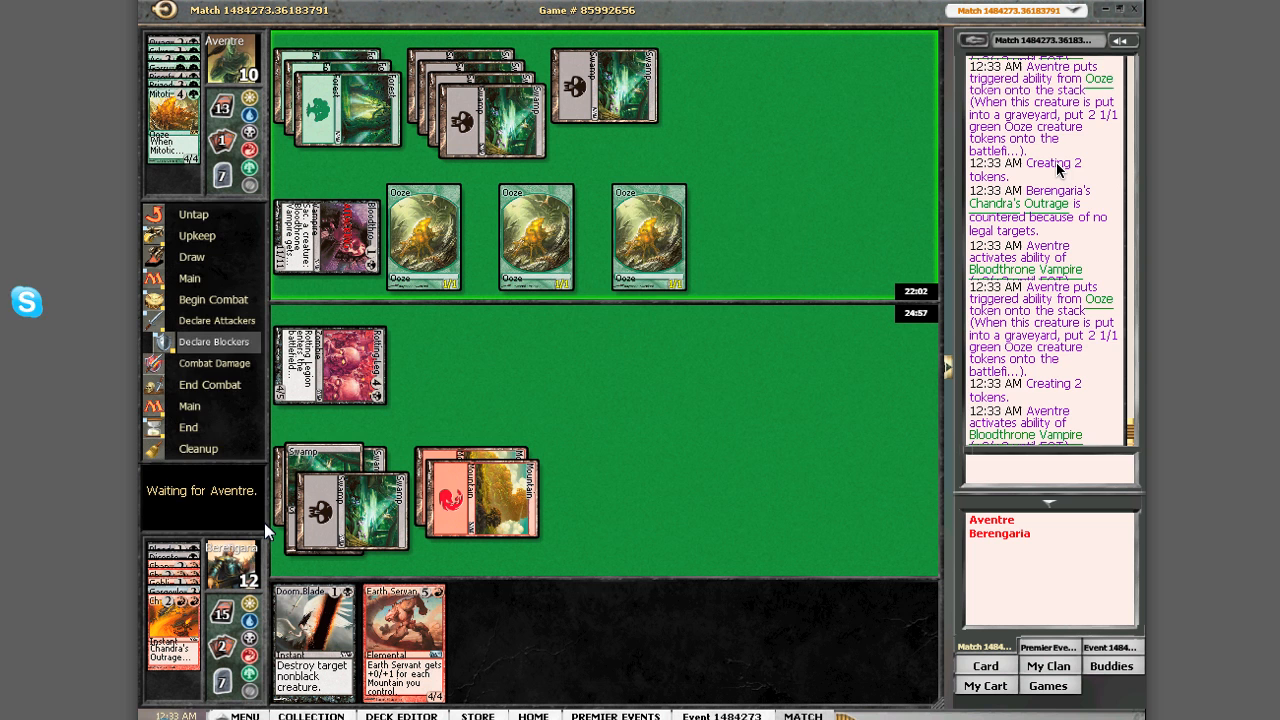